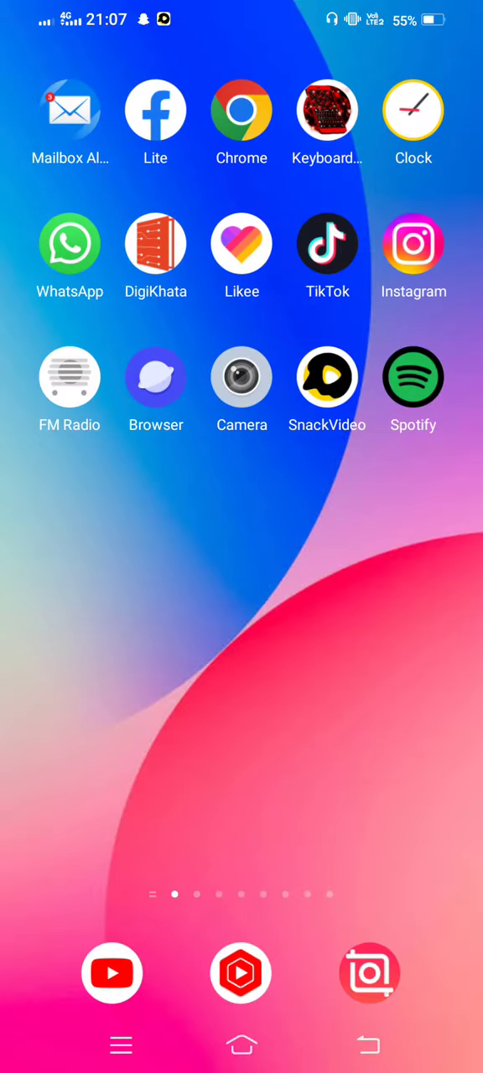
Step: Swipe across home screen pages to reach the main page with the clock widget and Play Store
{"action": "scroll", "scroll_direction": "left", "scroll_amount": 3}
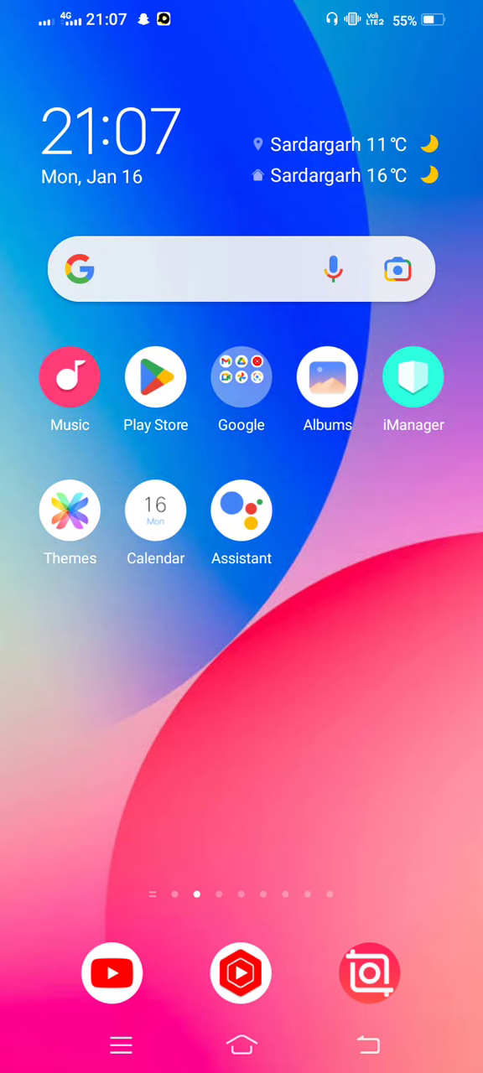
{"action": "scroll", "scroll_direction": "left", "scroll_amount": 3}
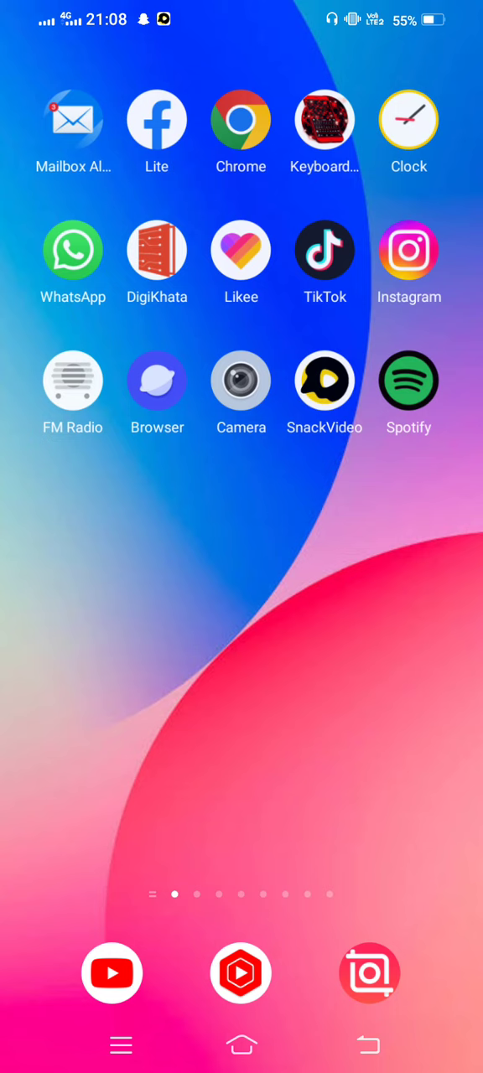
{"action": "scroll", "scroll_direction": "left", "scroll_amount": 3}
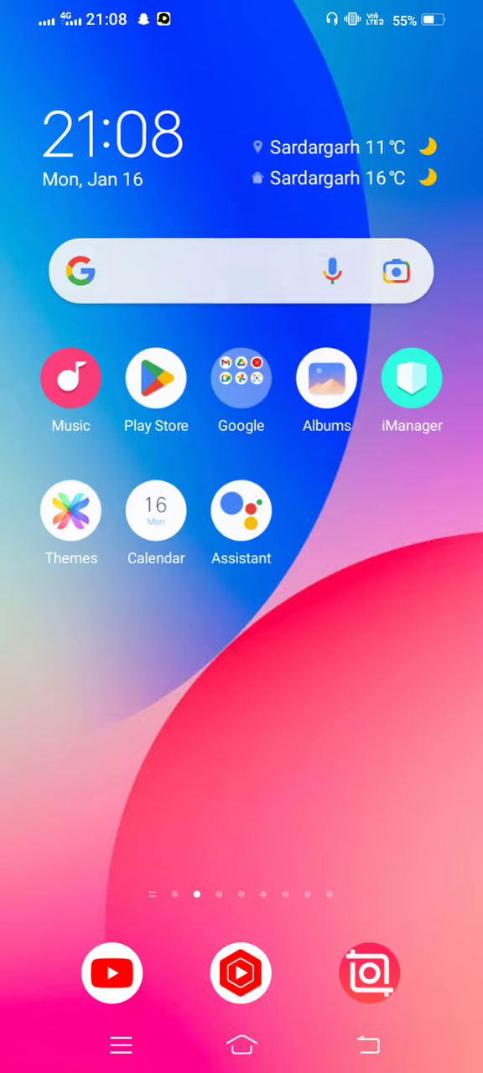
{"action": "scroll", "scroll_direction": "left", "scroll_amount": 3}
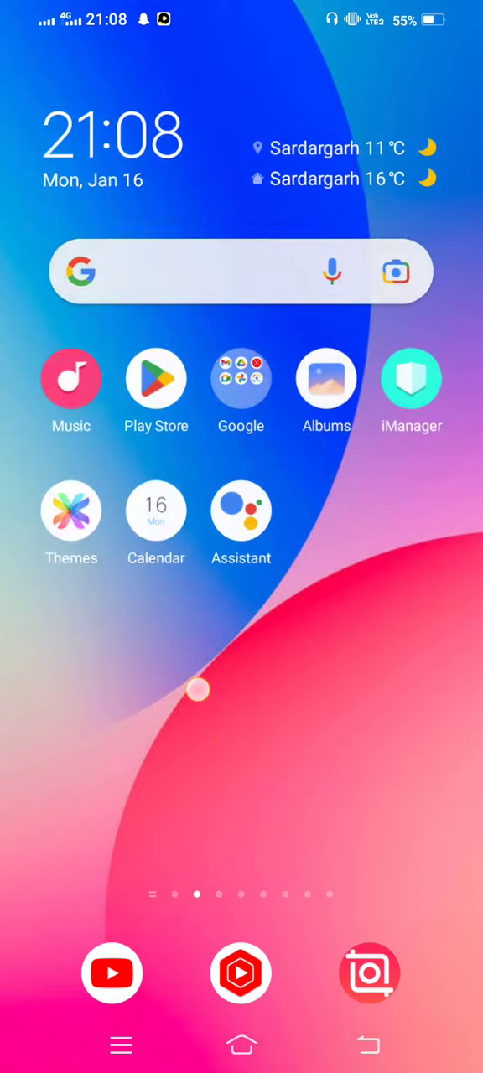
Step: Swipe to the page with Roblox and bring up its App info showing 439 MB storage
{"action": "scroll", "scroll_direction": "left", "scroll_amount": 3}
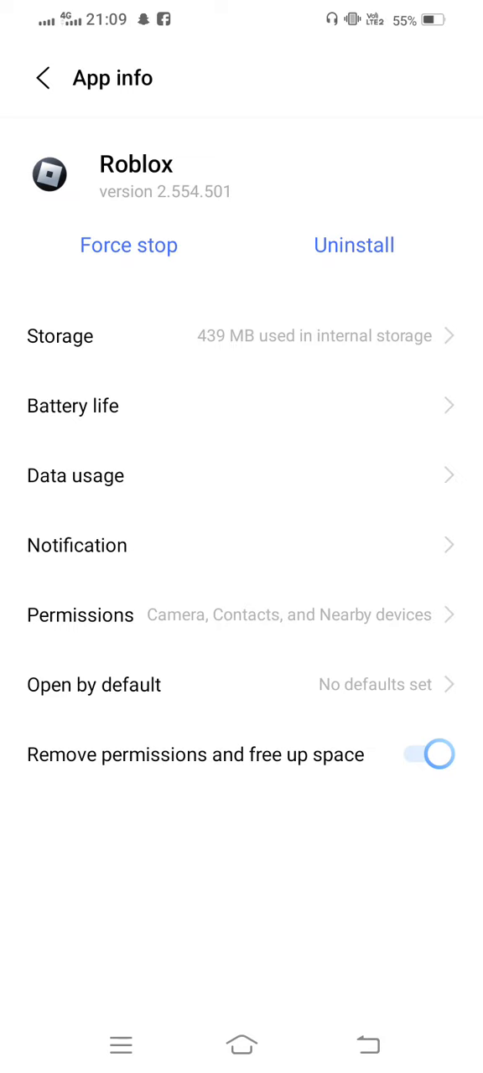
Step: Clear Roblox's 106 MB cache in Storage, dropping usage to 334 MB, and leave App info
{"action": "left_click", "coordinate": [61, 336]}
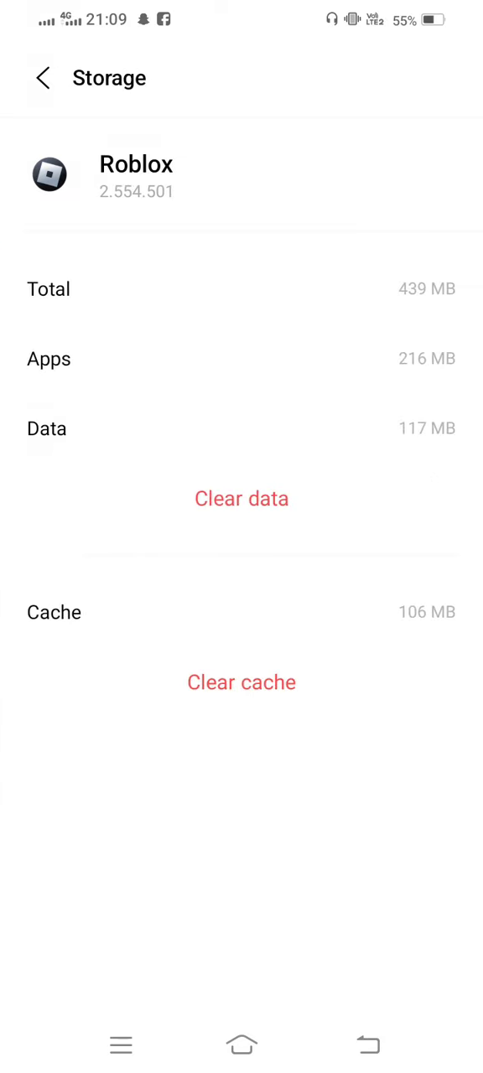
{"action": "left_click", "coordinate": [241, 498]}
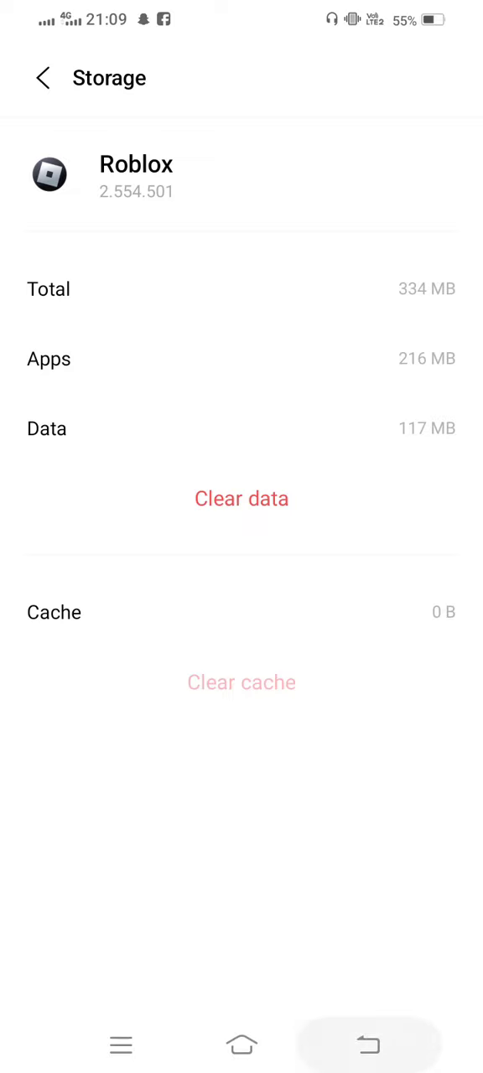
{"action": "left_click", "coordinate": [44, 77]}
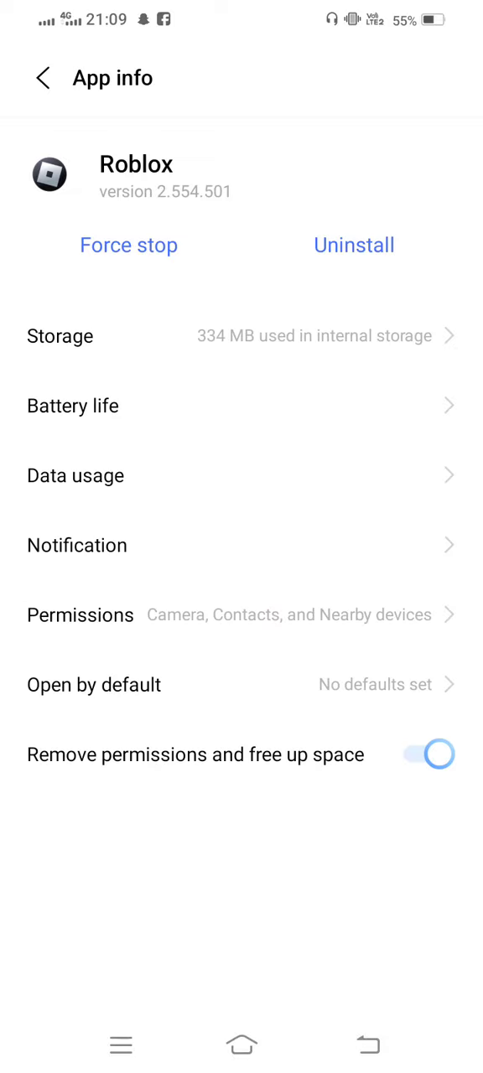
{"action": "left_click", "coordinate": [81, 614]}
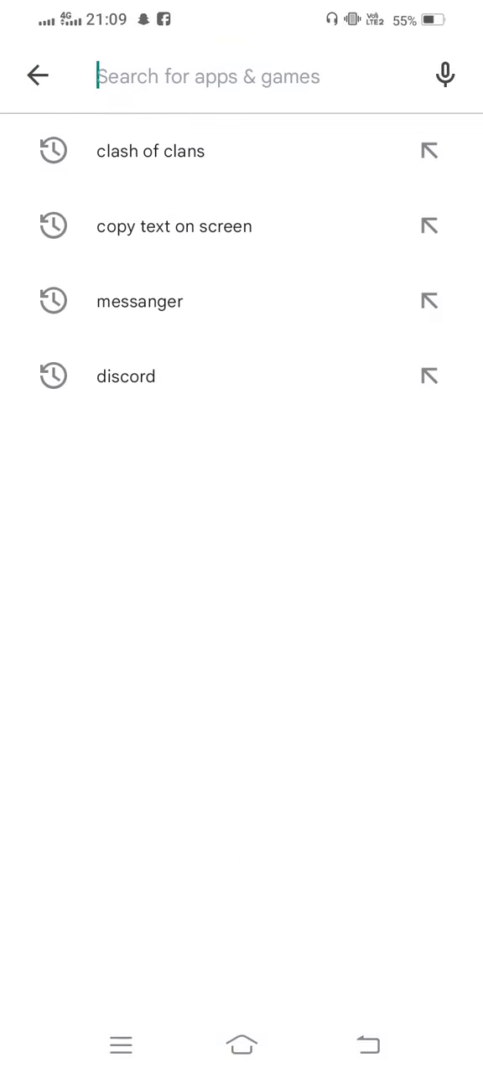
Step: Search Play Store for 'ro', pick the roblox suggestion showing an Update, then go Home
{"action": "left_click", "coordinate": [209, 77]}
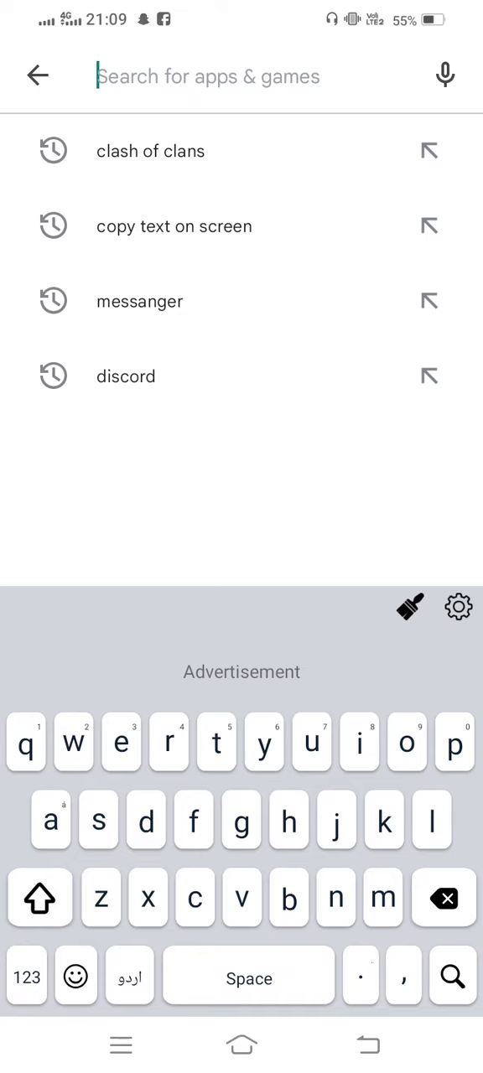
{"action": "type", "text": "ro"}
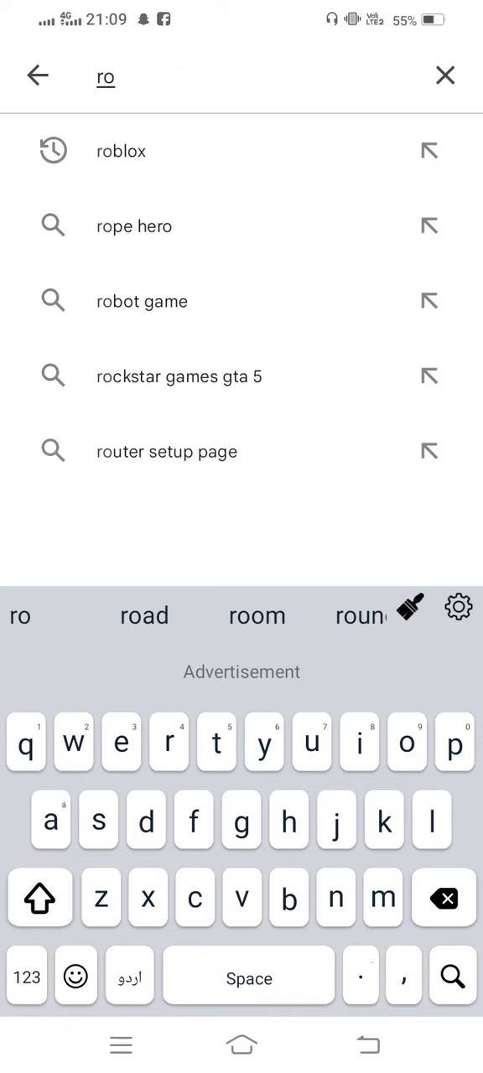
{"action": "left_click", "coordinate": [120, 151]}
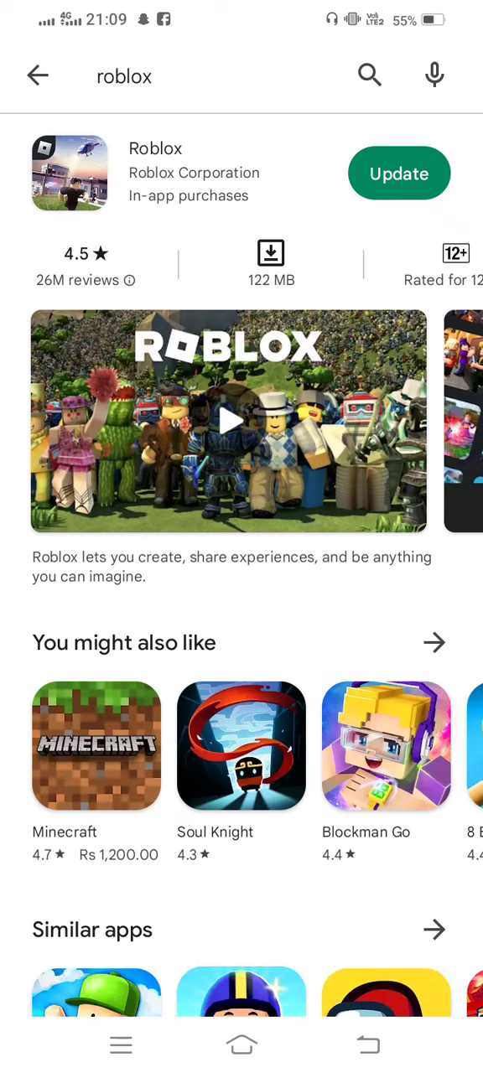
{"action": "left_click", "coordinate": [399, 173]}
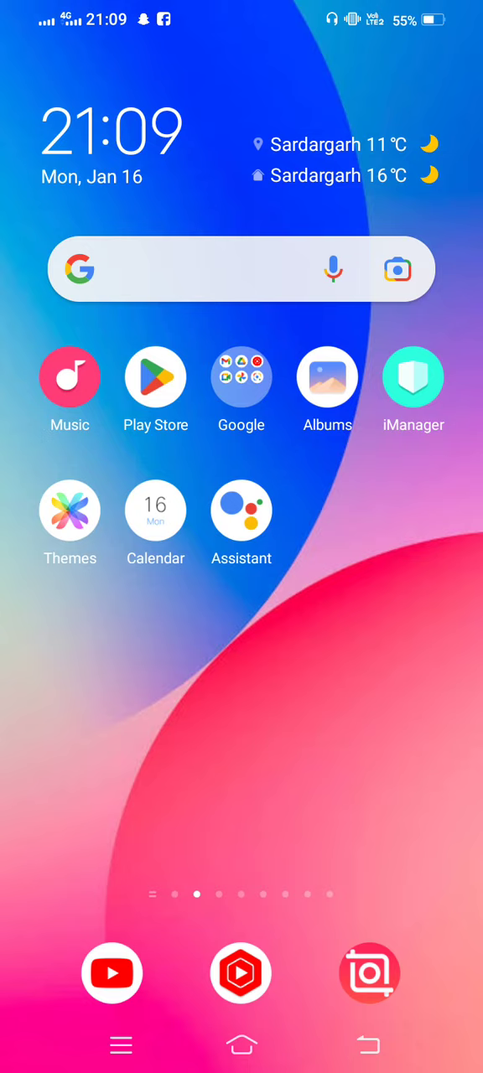
Step: Swipe to Roblox, launch it and bring up its username and password Log In form
{"action": "scroll", "scroll_direction": "left", "scroll_amount": 3}
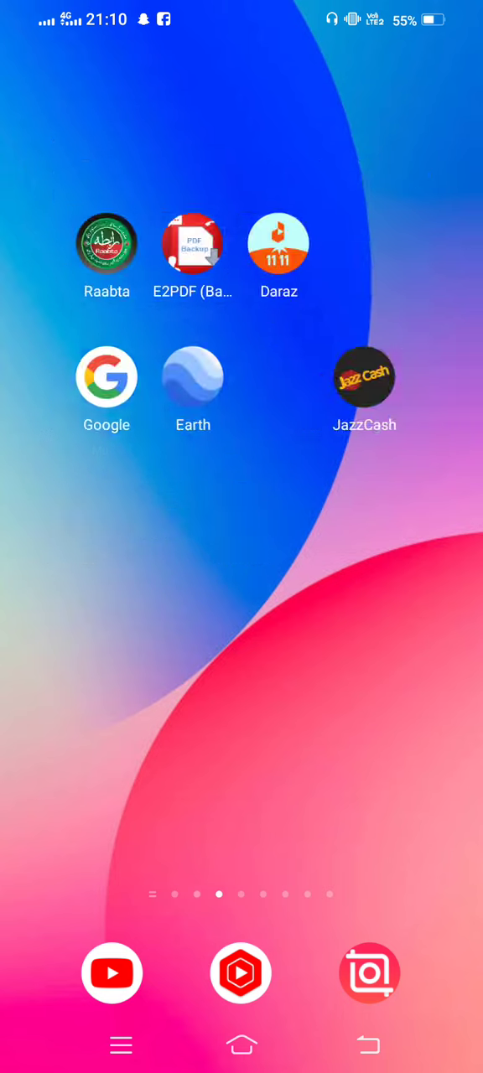
{"action": "scroll", "scroll_direction": "left", "scroll_amount": 3}
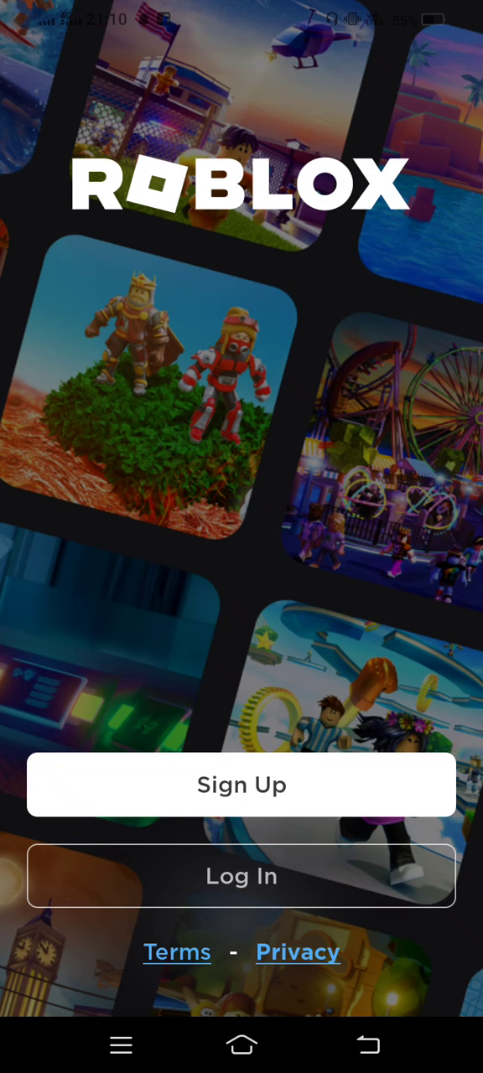
{"action": "left_click", "coordinate": [242, 876]}
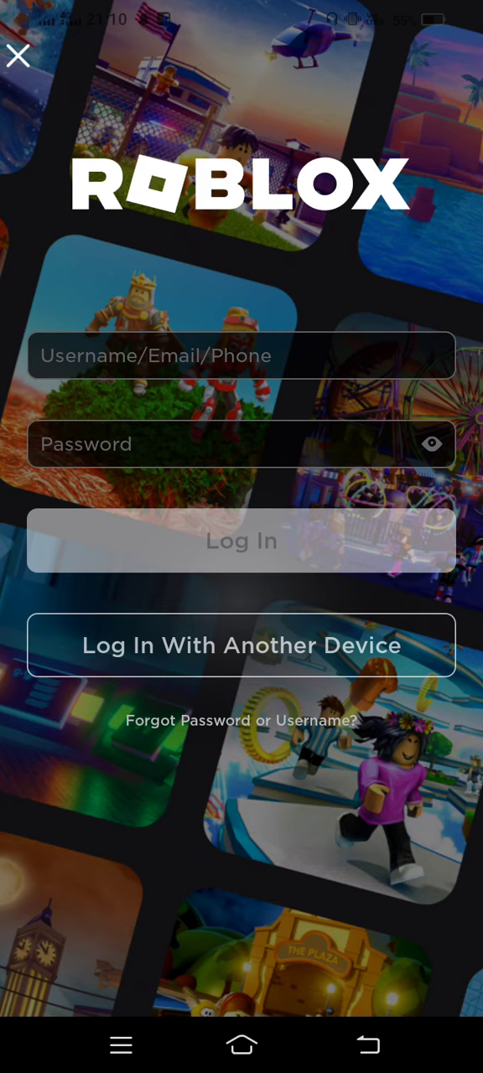